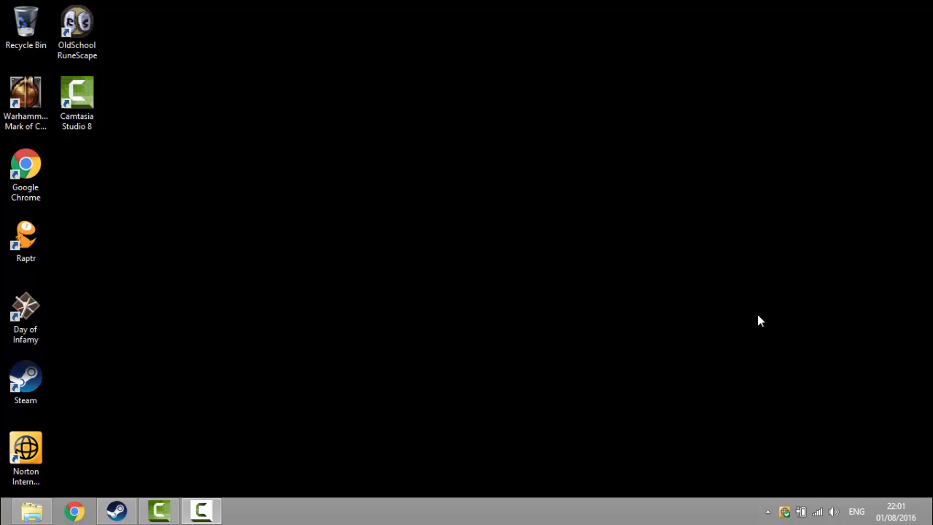
{"action": "mouse_move", "coordinate": [760, 330]}
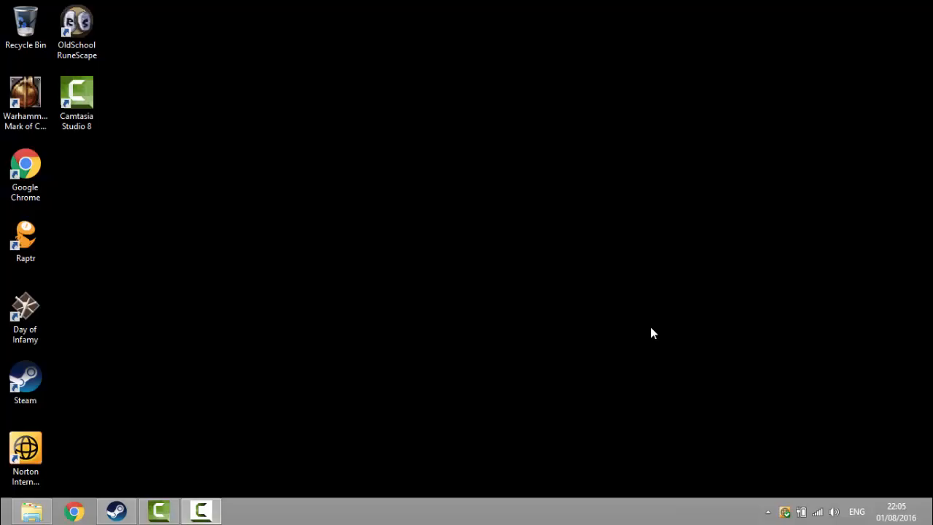
{"action": "mouse_move", "coordinate": [428, 292]}
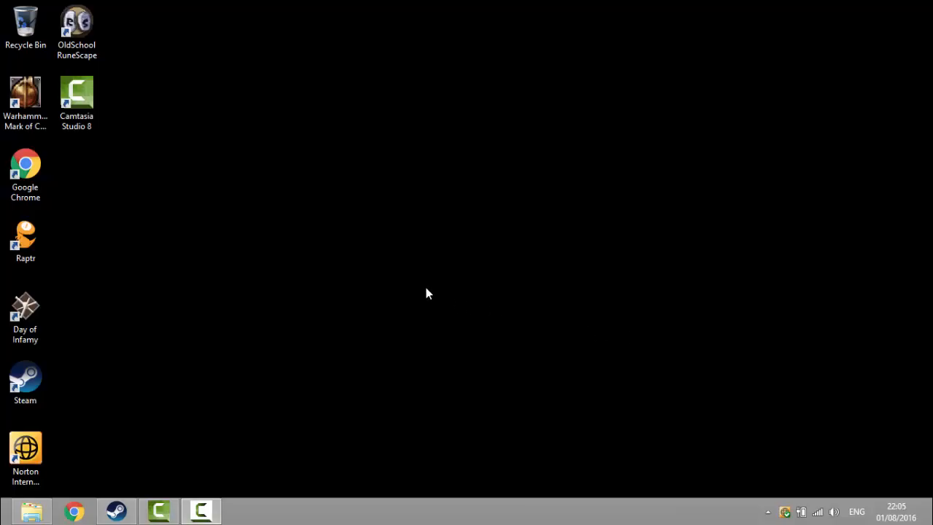
Open File Explorer and browse into Program Files (x86) and Steam's steamapps folder
{"action": "left_click", "coordinate": [33, 508]}
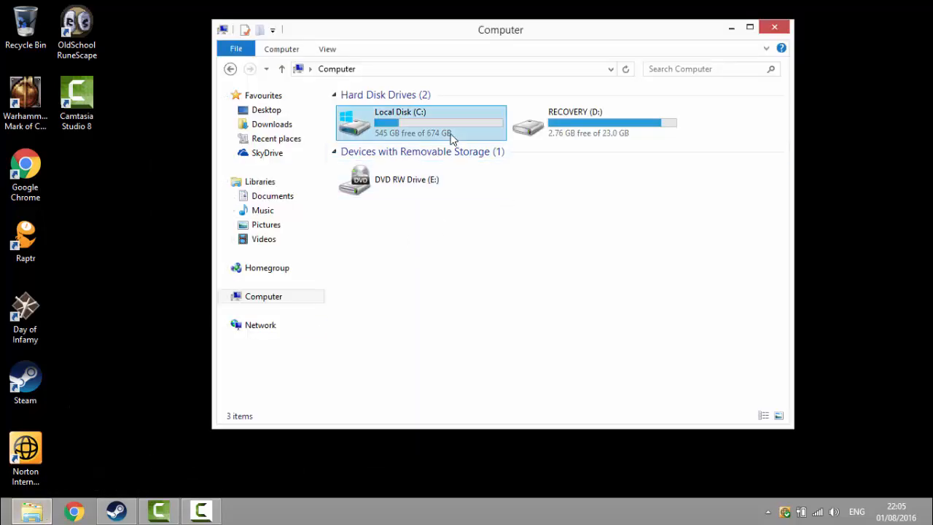
{"action": "mouse_move", "coordinate": [452, 135]}
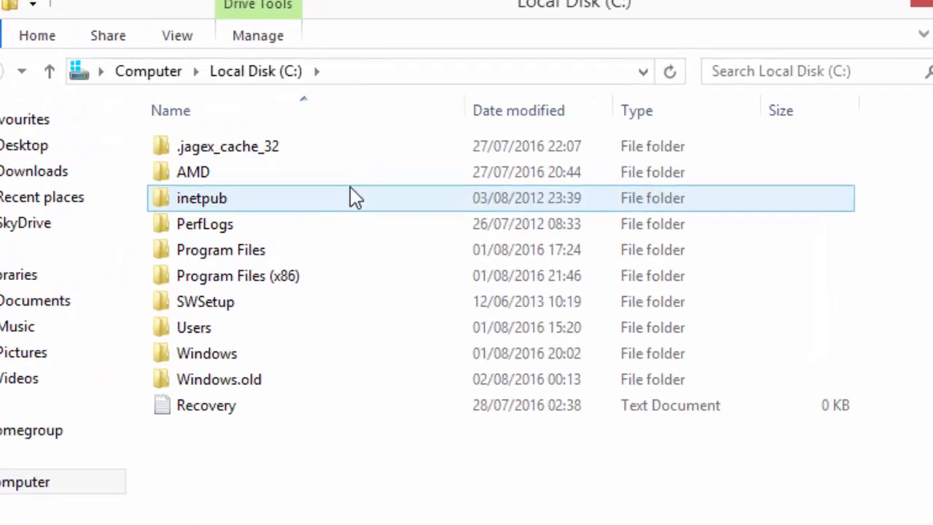
{"action": "left_click", "coordinate": [232, 279]}
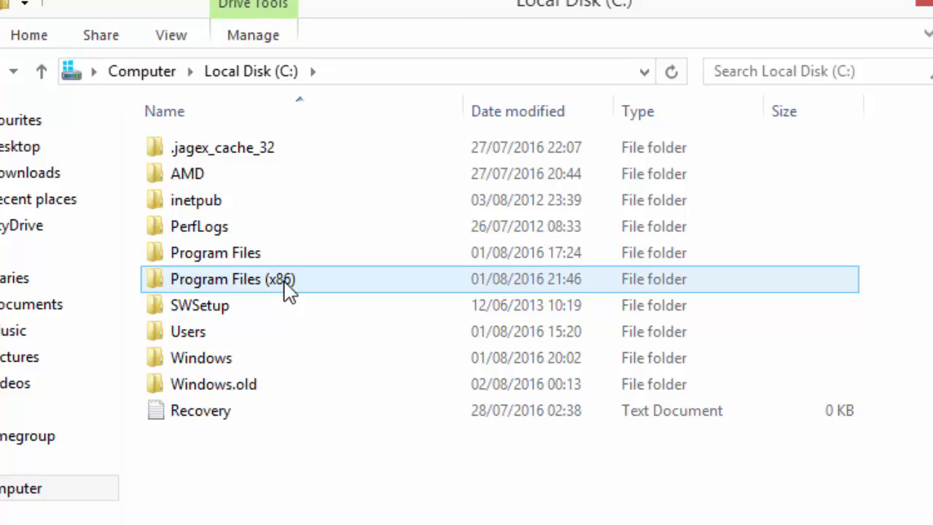
{"action": "mouse_move", "coordinate": [286, 289]}
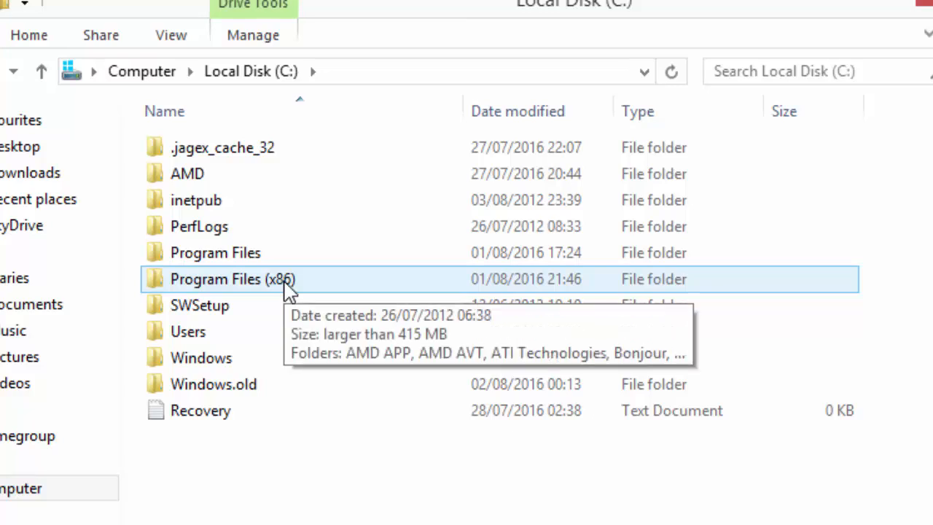
{"action": "double_click", "coordinate": [219, 279]}
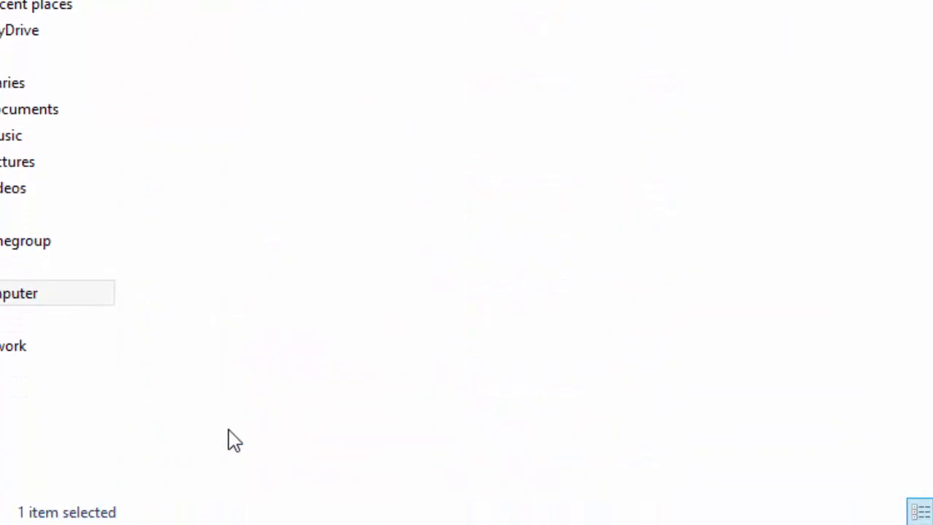
{"action": "left_click", "coordinate": [202, 425]}
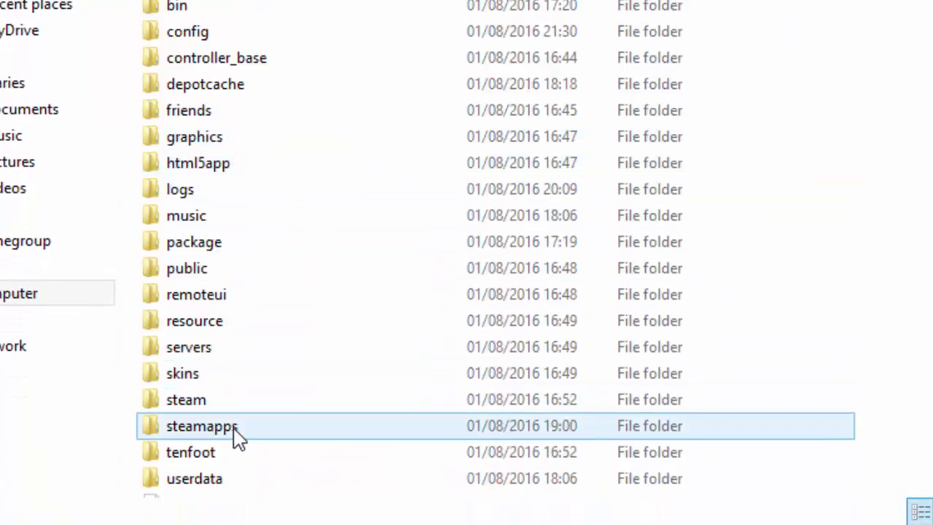
{"action": "double_click", "coordinate": [202, 426]}
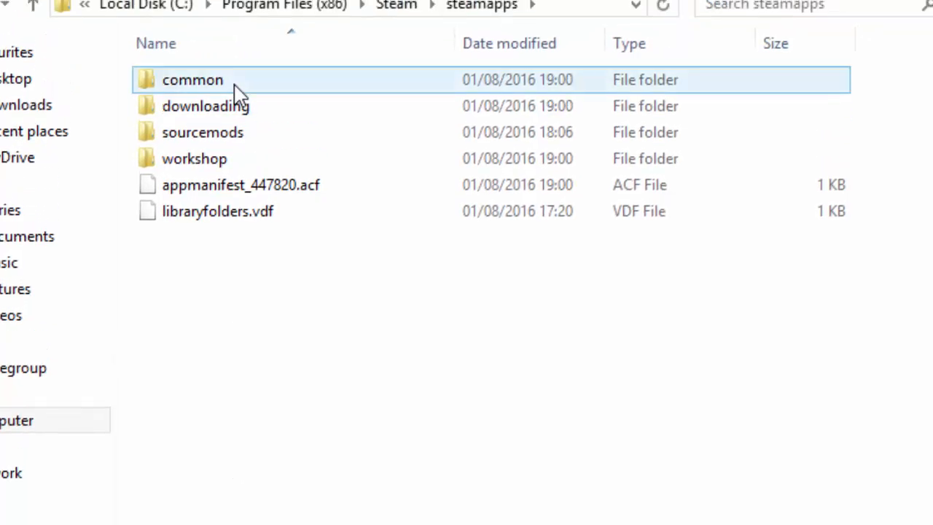
Navigate through common, dayofinfamy and doi to reach the cfg folder
{"action": "double_click", "coordinate": [192, 80]}
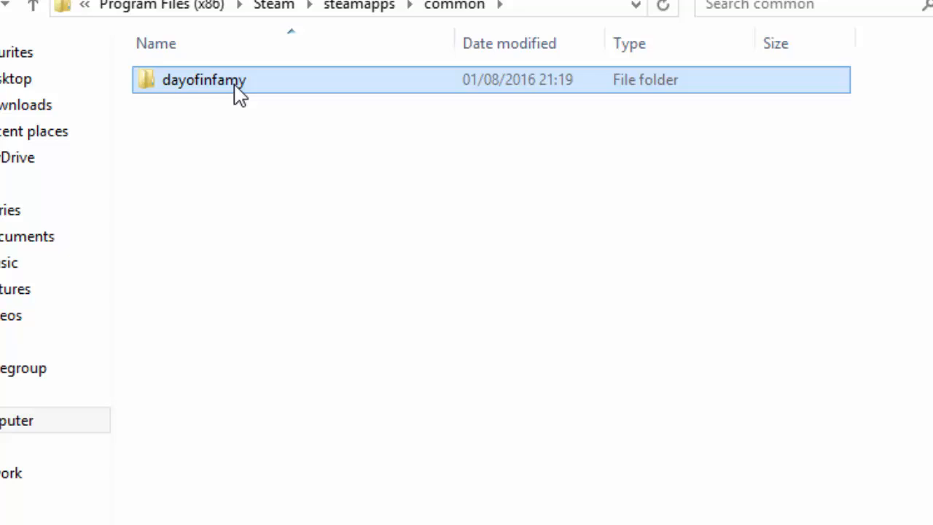
{"action": "double_click", "coordinate": [204, 79]}
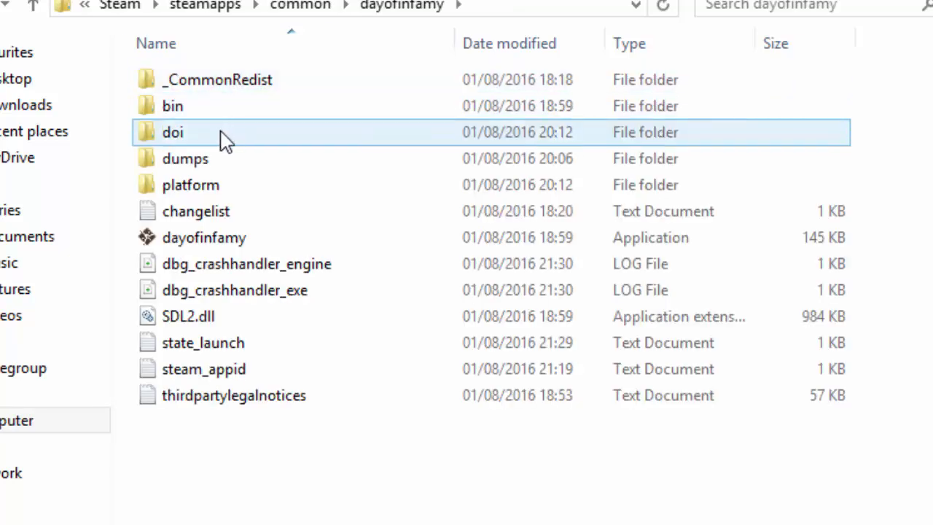
{"action": "double_click", "coordinate": [173, 132]}
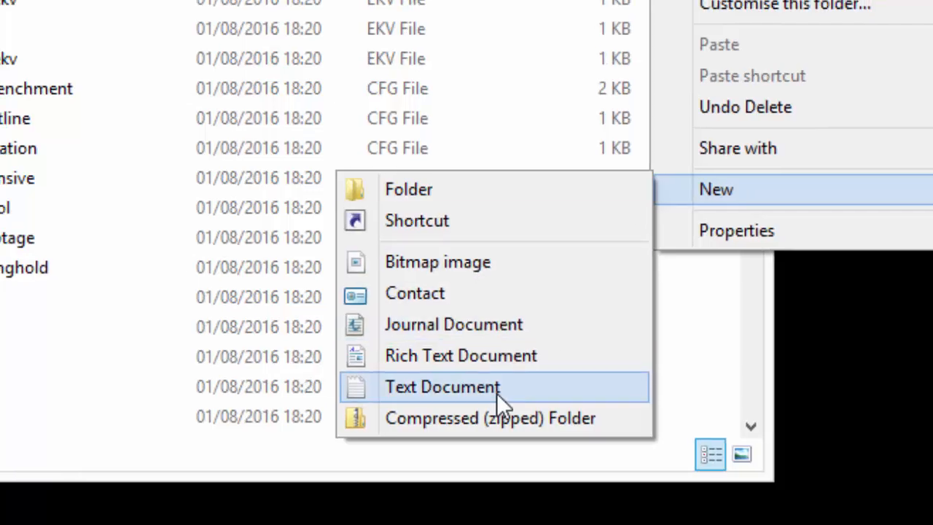
Create a new text document in the cfg folder named 'autoexec'
{"action": "left_click", "coordinate": [442, 387]}
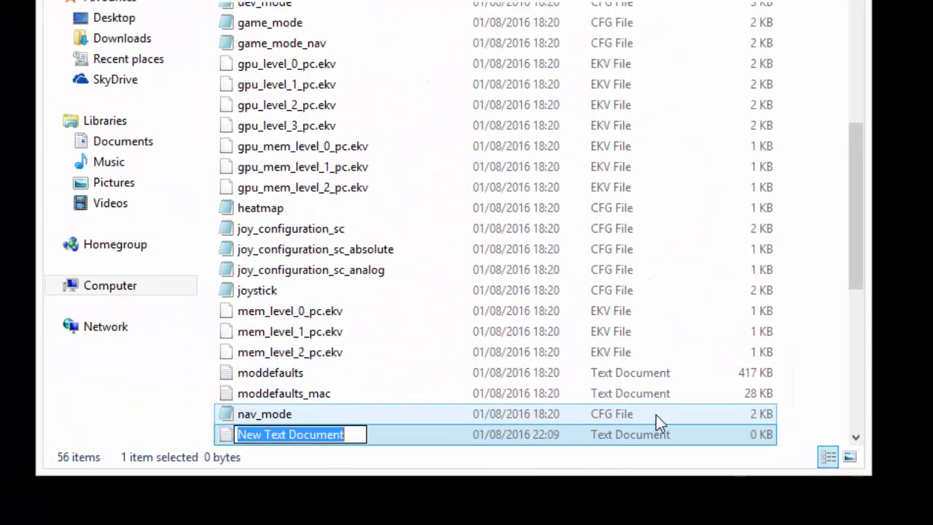
{"action": "type", "text": "auto"}
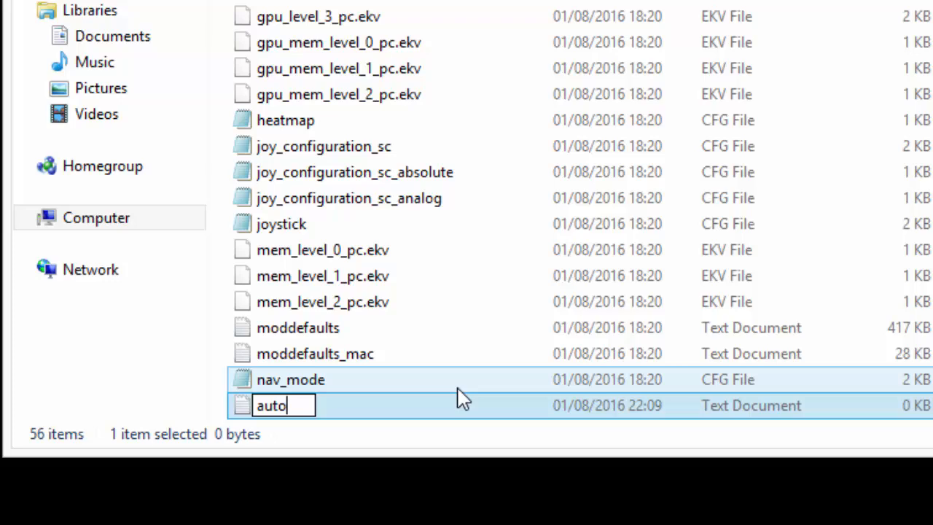
{"action": "type", "text": "exec"}
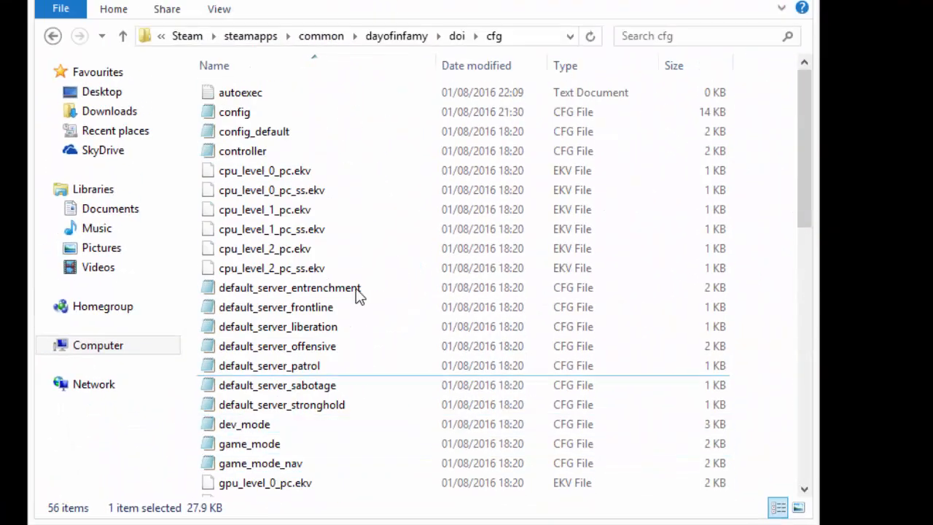
{"action": "left_click", "coordinate": [240, 92]}
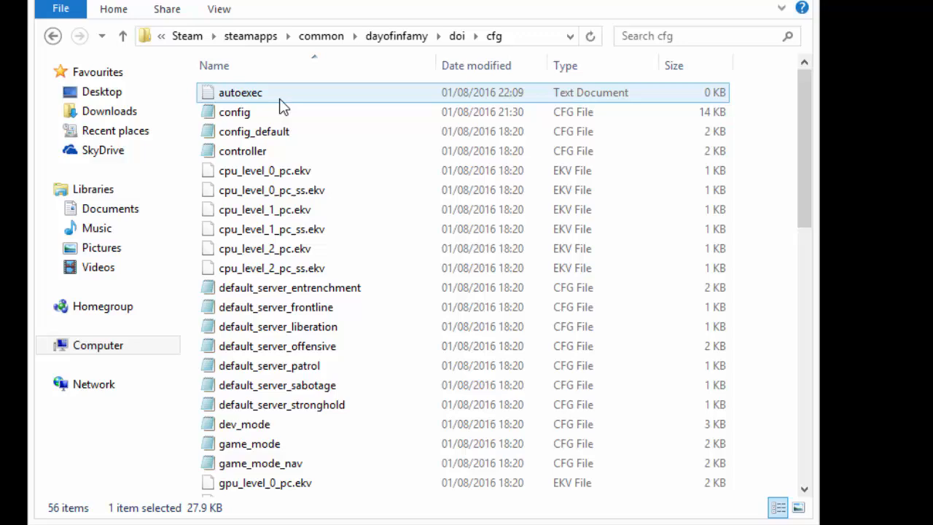
Open autoexec in Notepad and Save As 'autoexec.cfg'
{"action": "double_click", "coordinate": [239, 92]}
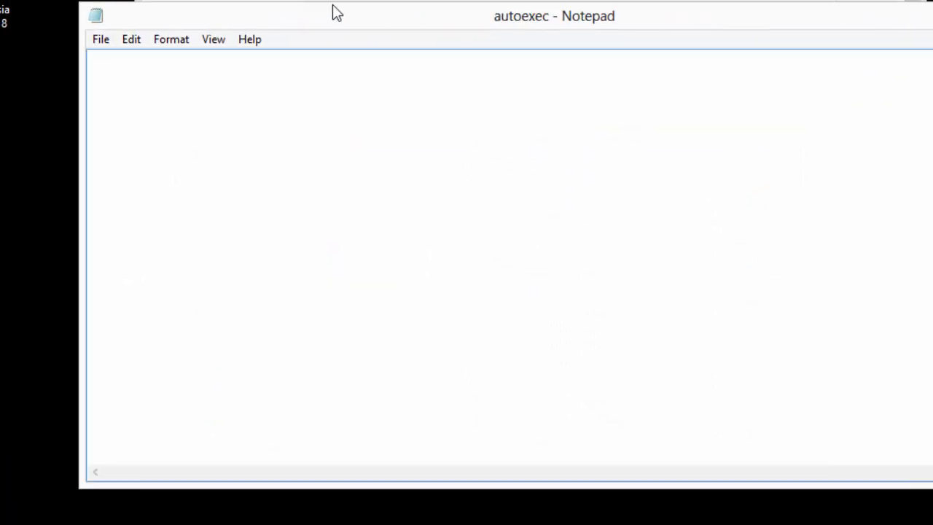
{"action": "left_click", "coordinate": [100, 38]}
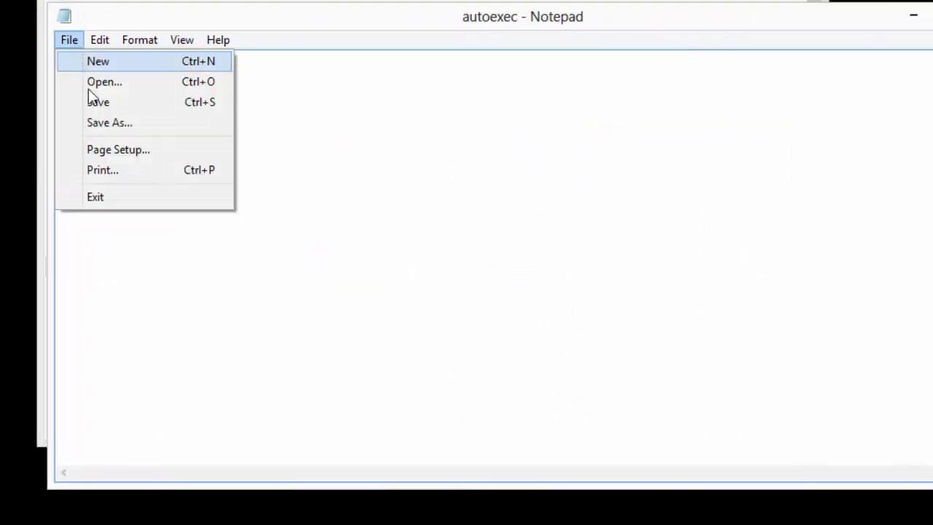
{"action": "left_click", "coordinate": [109, 122]}
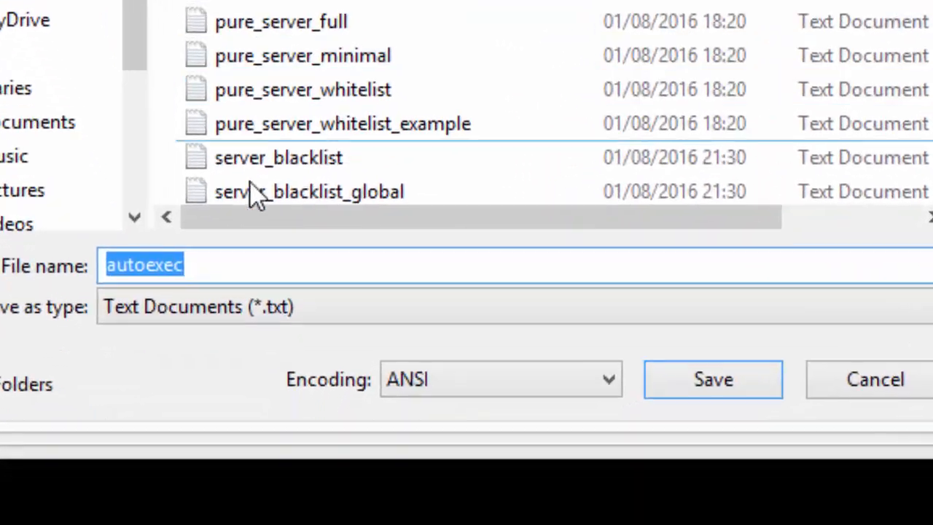
{"action": "type", "text": "."}
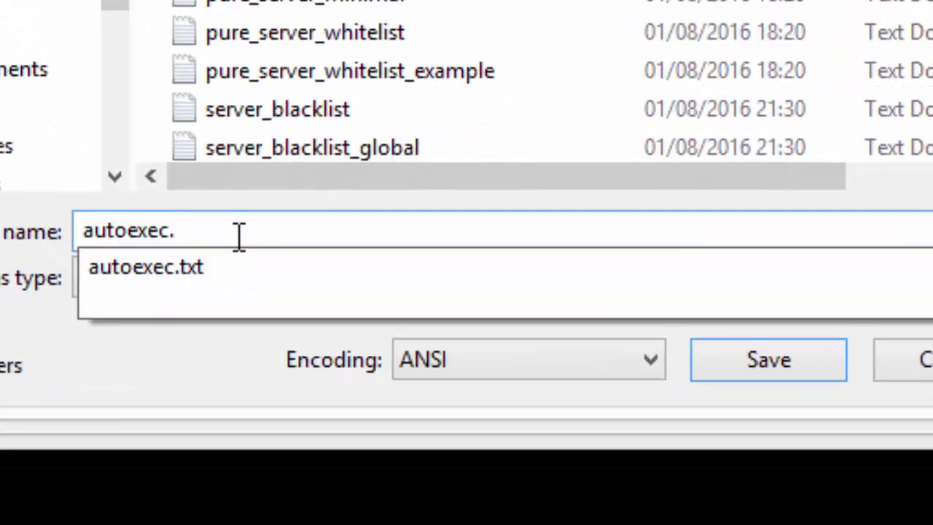
{"action": "type", "text": "cfg"}
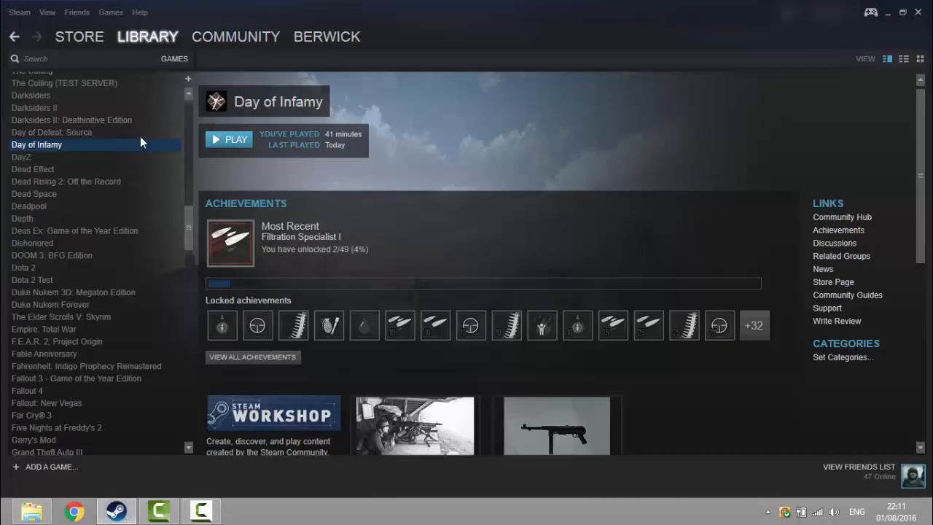
{"action": "mouse_move", "coordinate": [132, 151]}
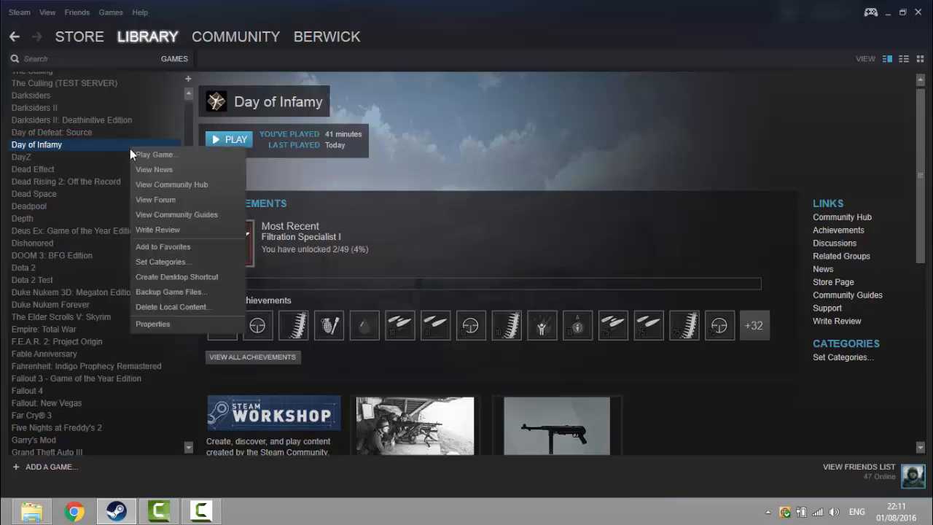
Bring up Day of Infamy's Properties from the Steam library
{"action": "left_click", "coordinate": [152, 323]}
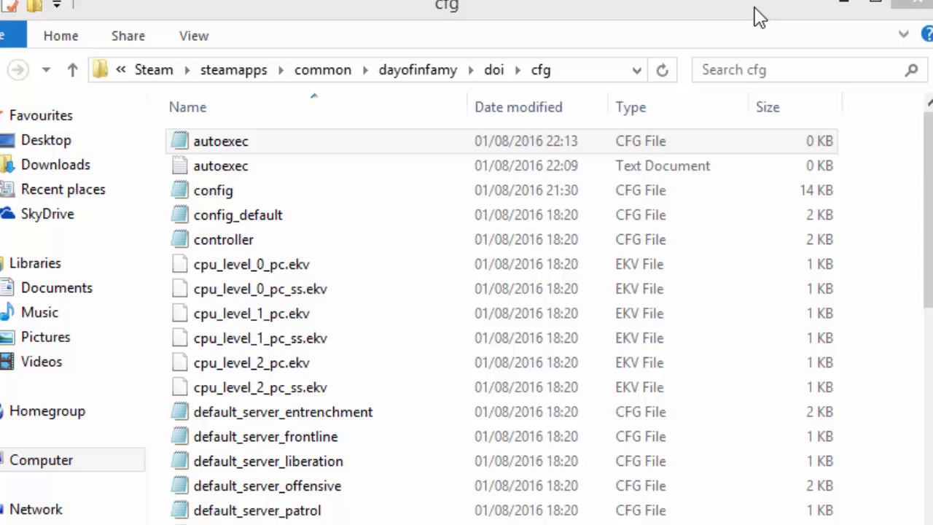
Open the new autoexec CFG file from doi\cfg in Notepad
{"action": "left_click", "coordinate": [221, 141]}
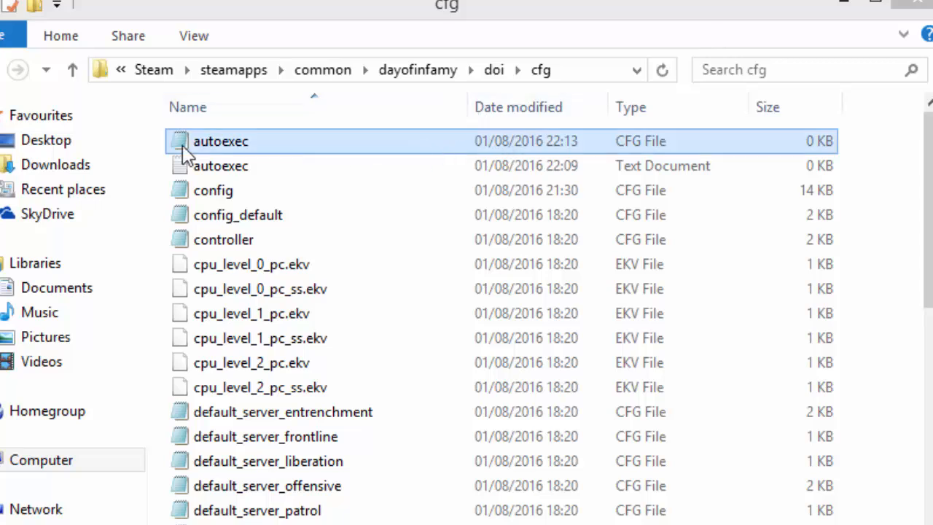
{"action": "mouse_move", "coordinate": [318, 150]}
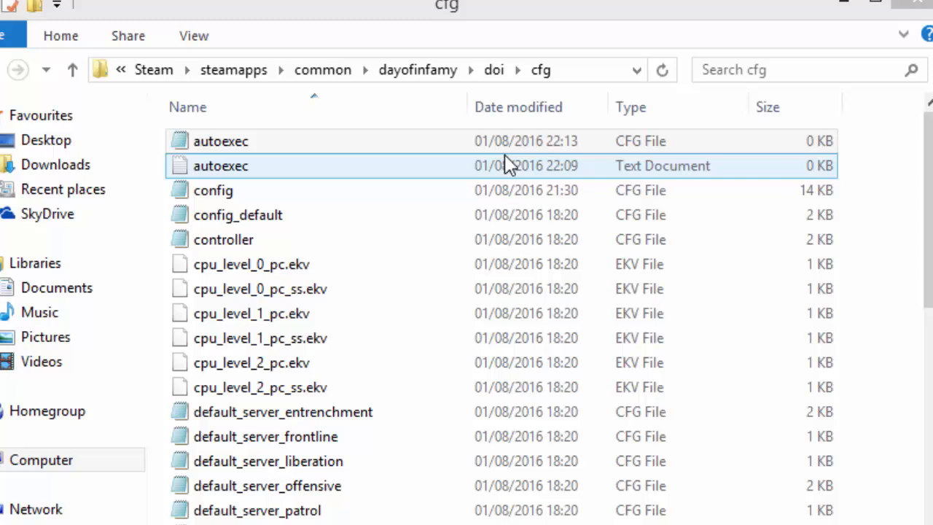
{"action": "left_click", "coordinate": [221, 141]}
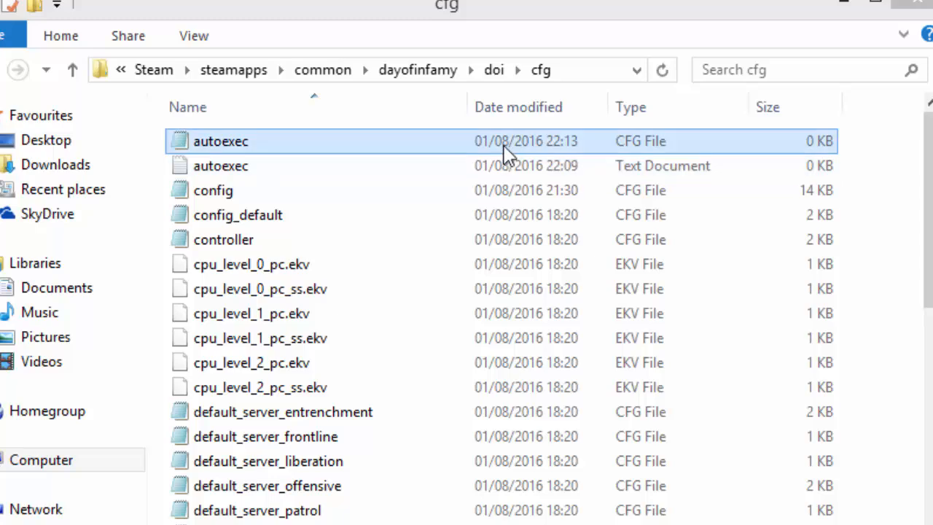
{"action": "double_click", "coordinate": [221, 141]}
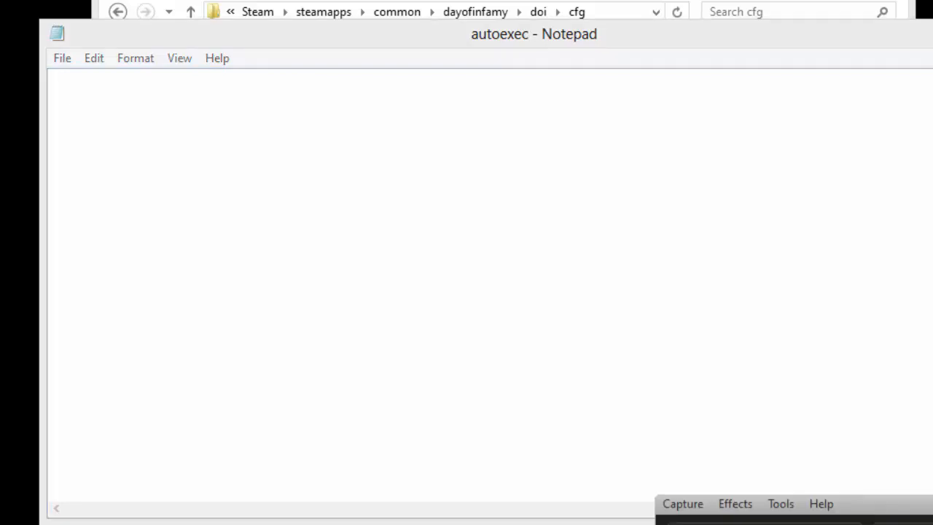
Place the cursor in the empty autoexec.cfg document to add low-graphics settings
{"action": "left_click", "coordinate": [363, 159]}
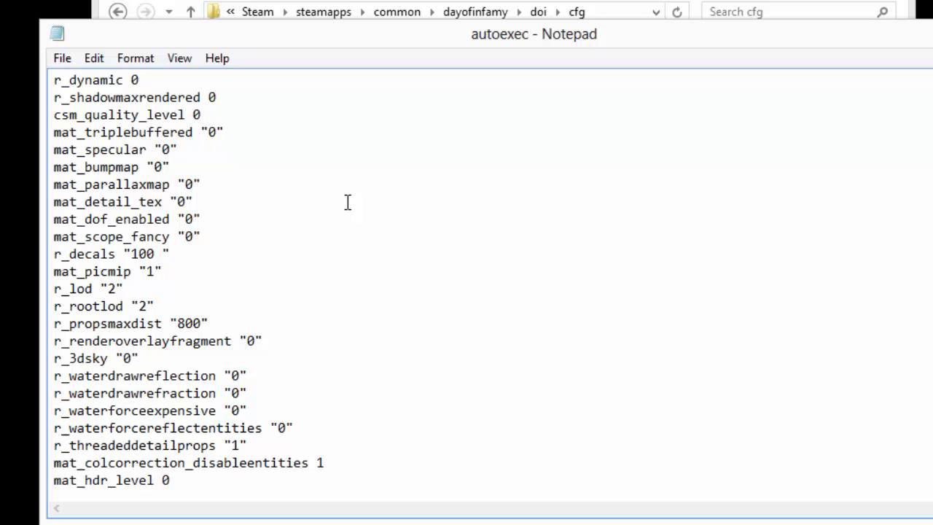
{"action": "mouse_move", "coordinate": [186, 410]}
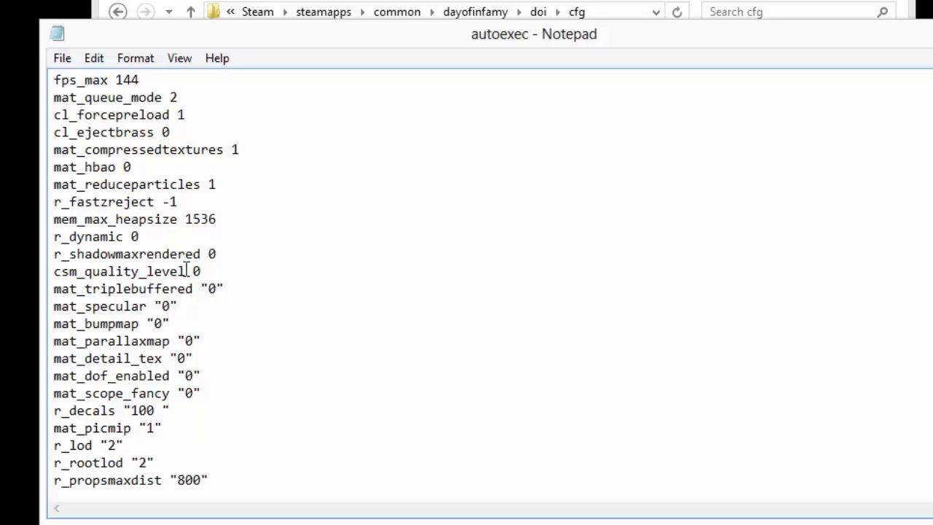
{"action": "mouse_move", "coordinate": [237, 371]}
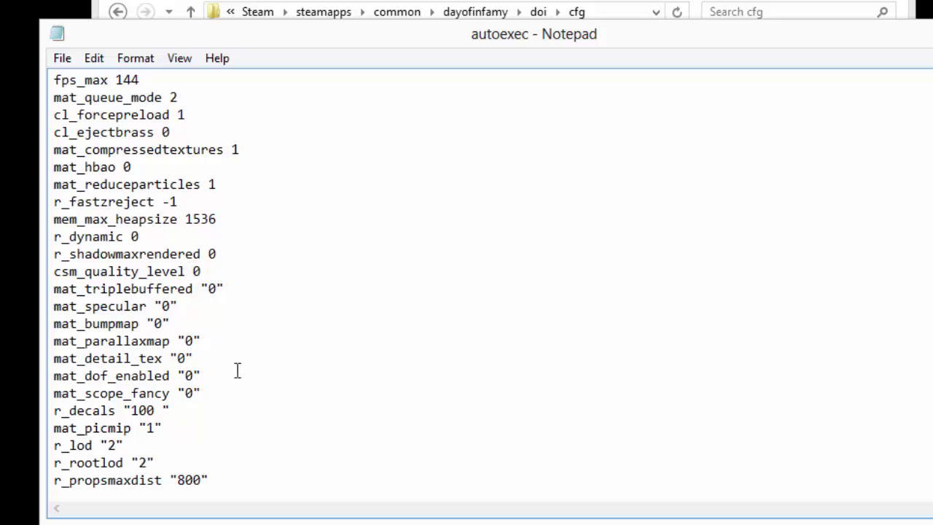
{"action": "mouse_move", "coordinate": [127, 166]}
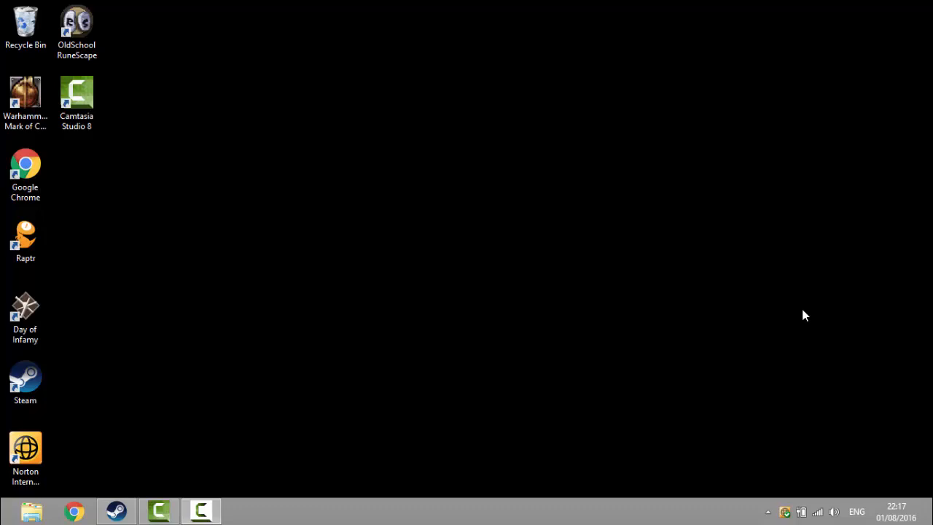
{"action": "mouse_move", "coordinate": [767, 318]}
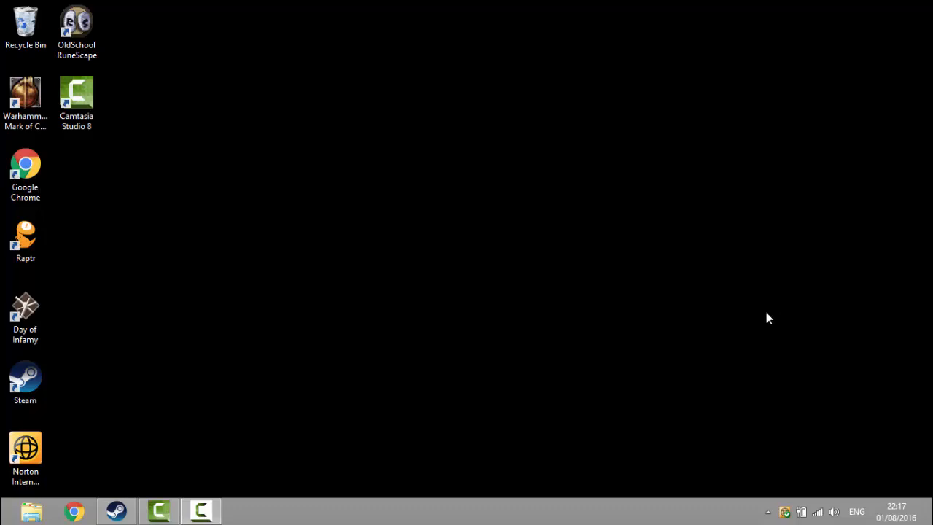